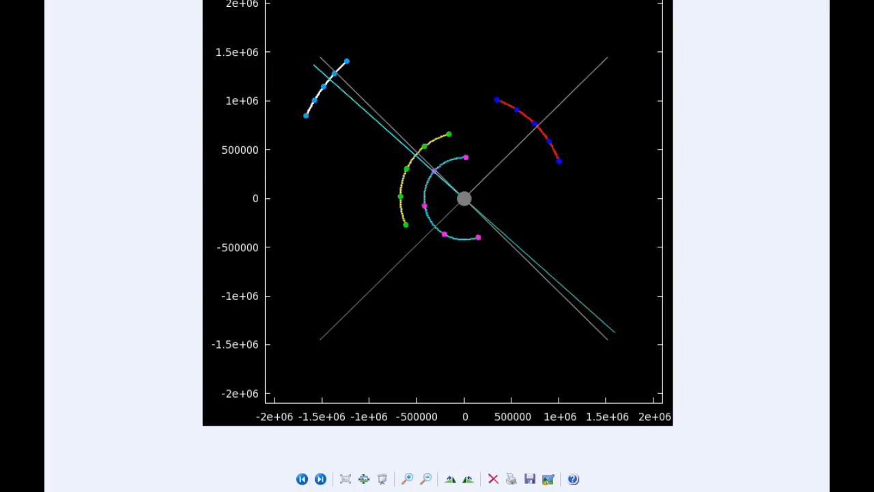
pyautogui.moveTo(540, 160)
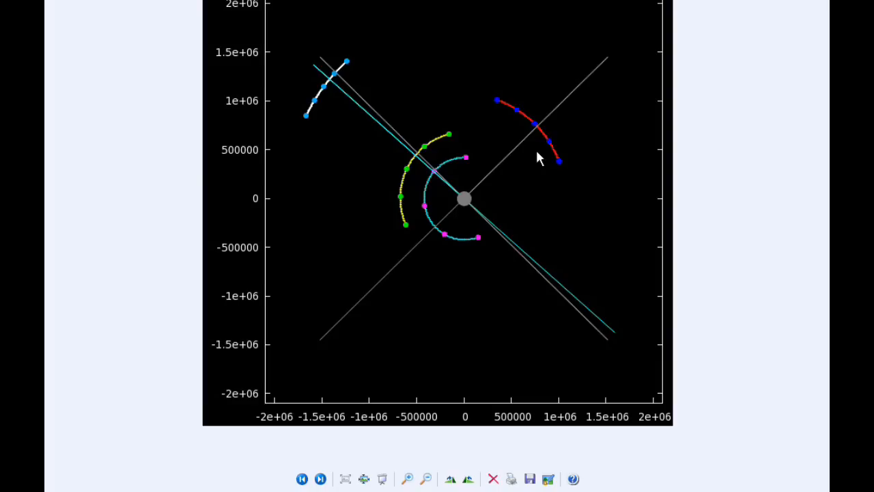
pyautogui.moveTo(475, 168)
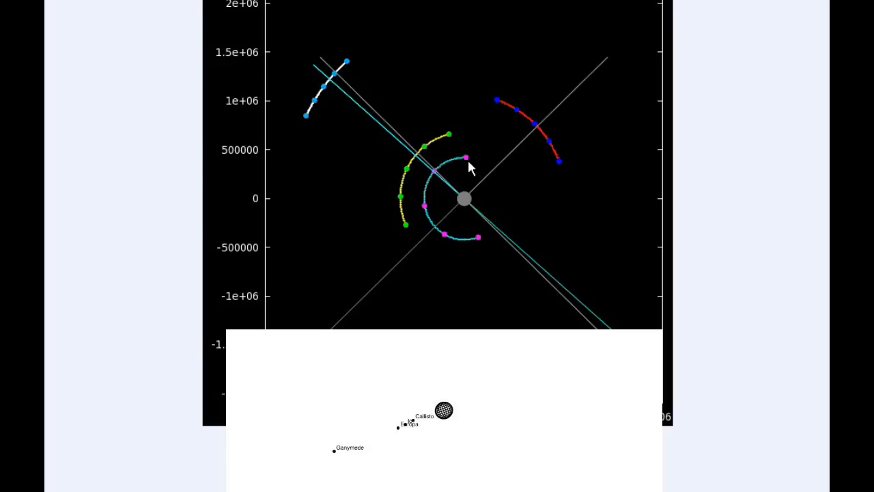
pyautogui.moveTo(441, 167)
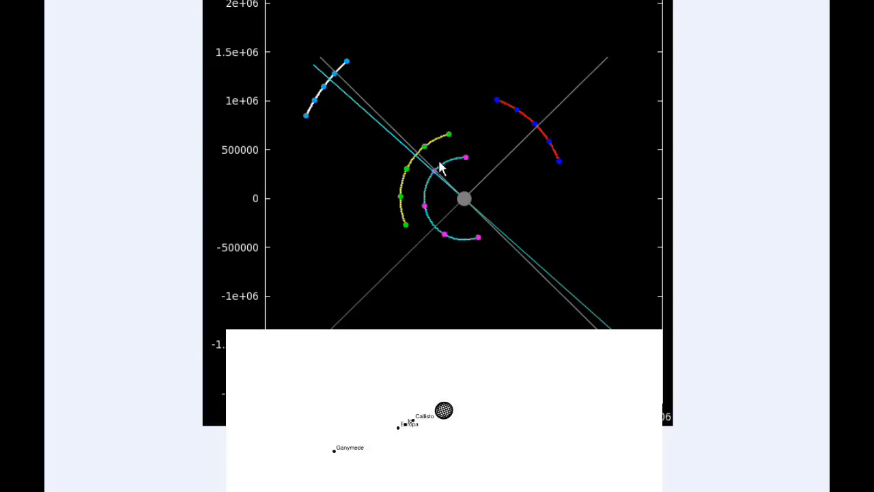
pyautogui.moveTo(451, 140)
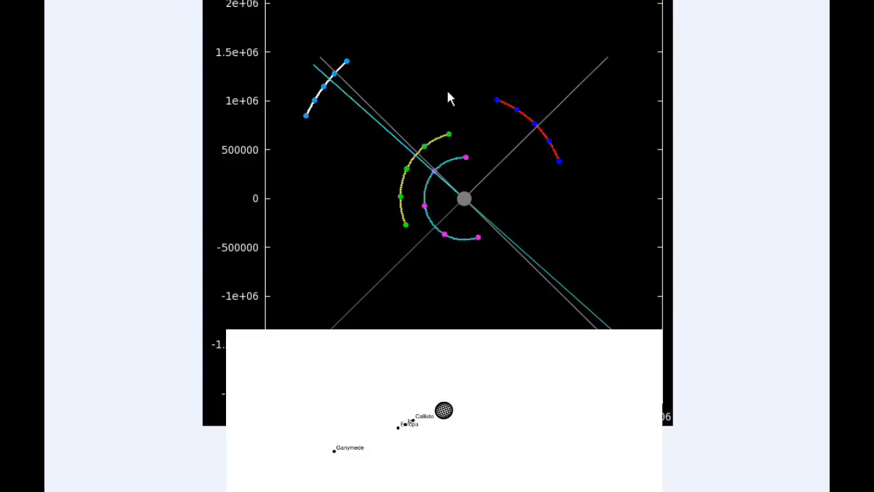
pyautogui.moveTo(456, 141)
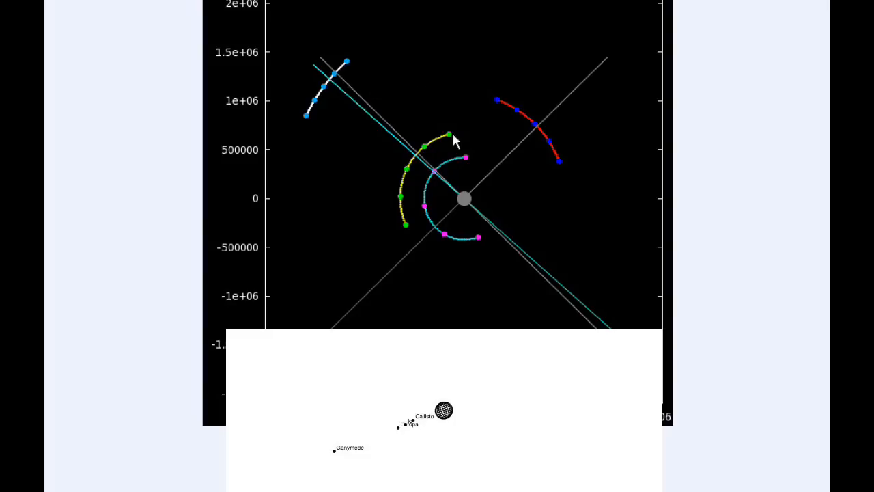
pyautogui.moveTo(562, 169)
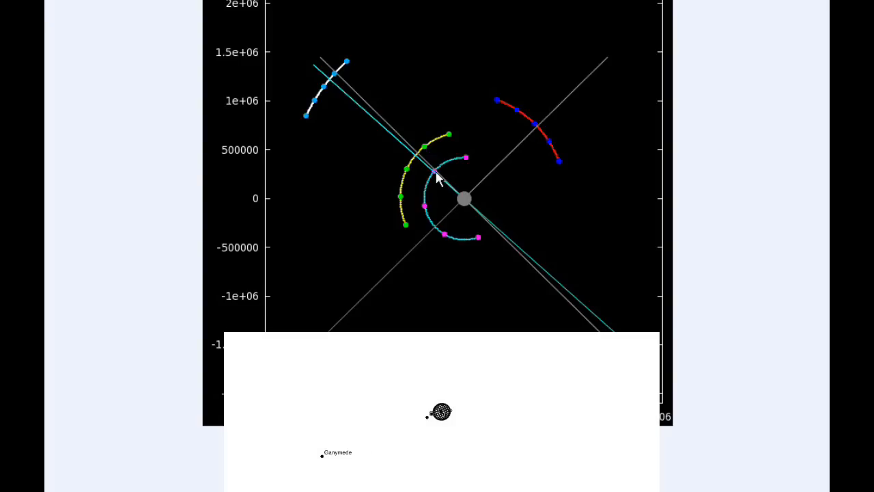
pyautogui.moveTo(434, 176)
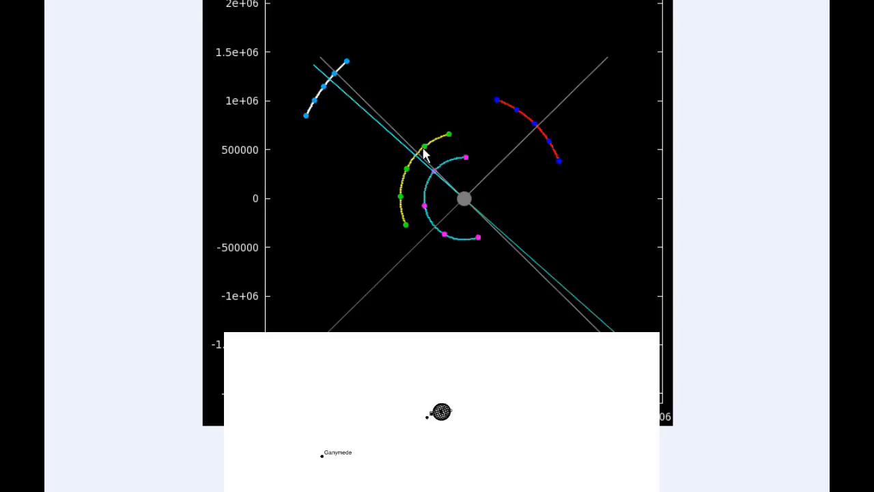
pyautogui.moveTo(420, 159)
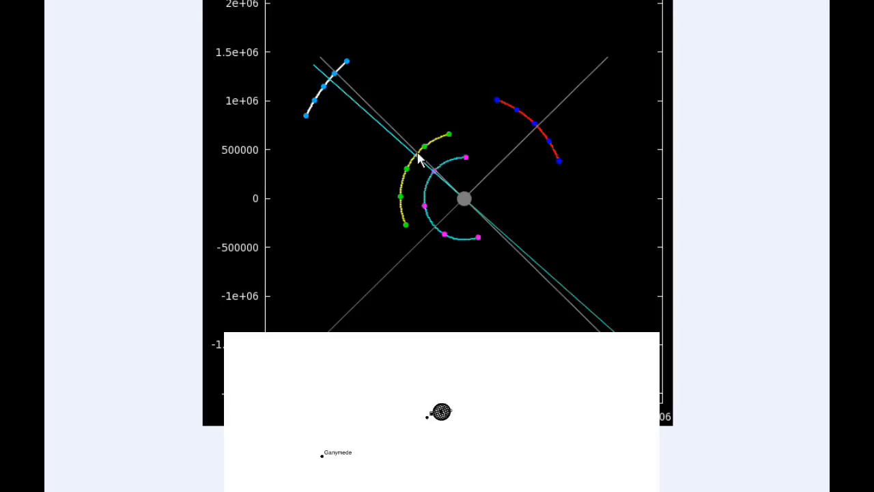
pyautogui.moveTo(347, 89)
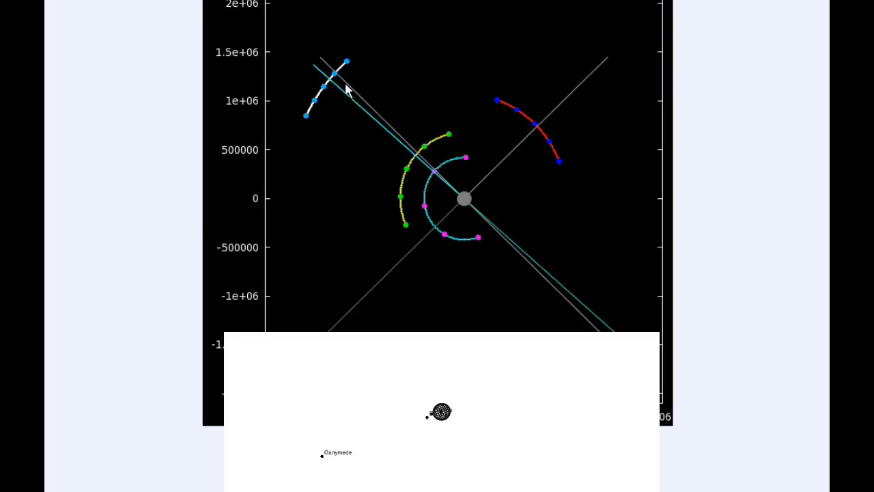
pyautogui.moveTo(337, 82)
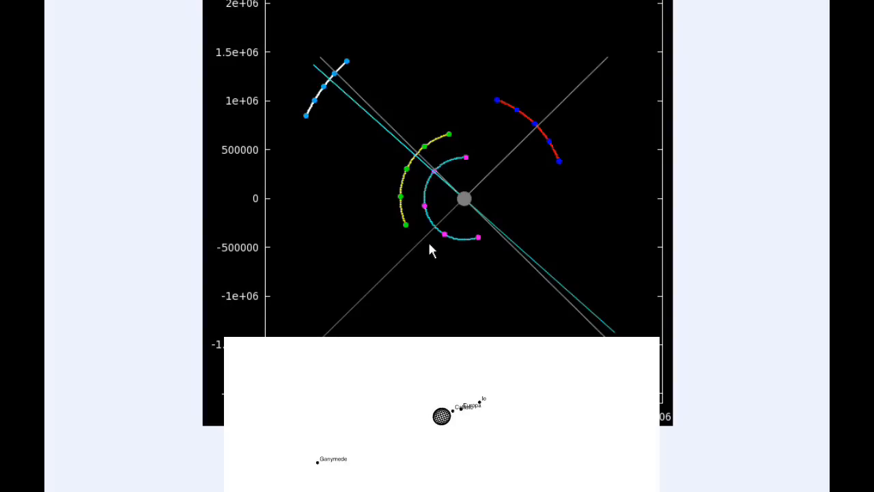
pyautogui.moveTo(433, 215)
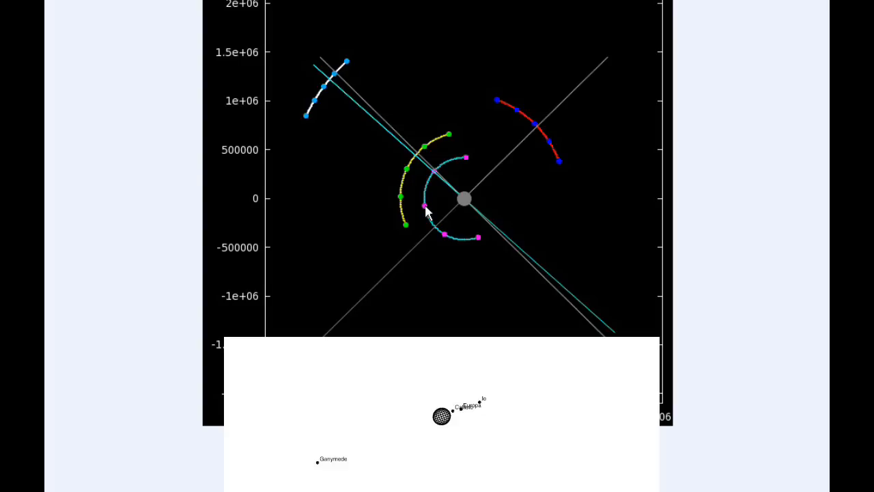
pyautogui.moveTo(410, 174)
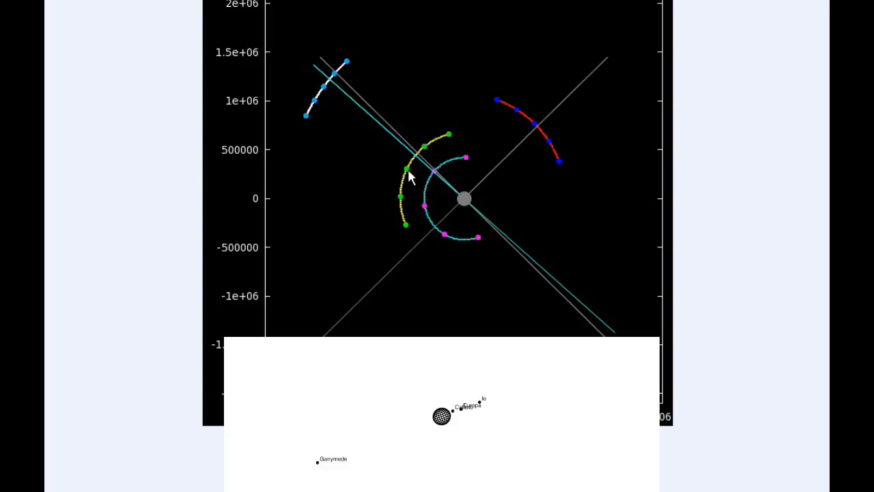
pyautogui.moveTo(553, 162)
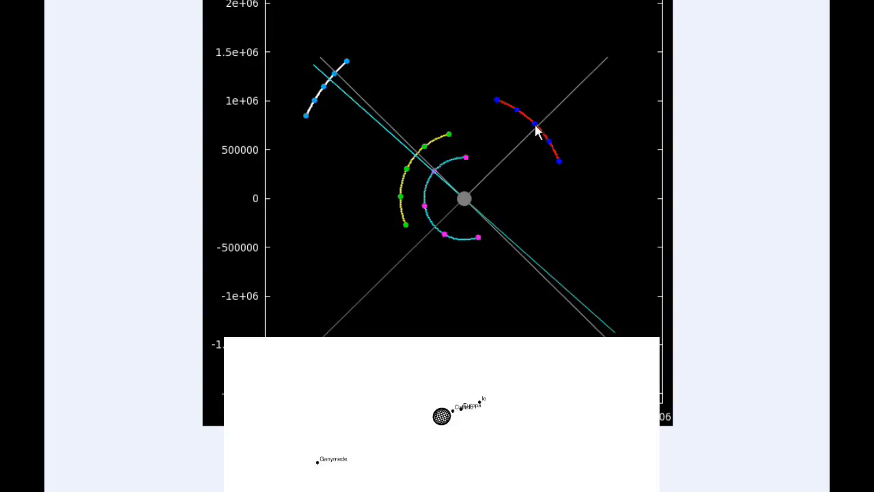
pyautogui.moveTo(516, 116)
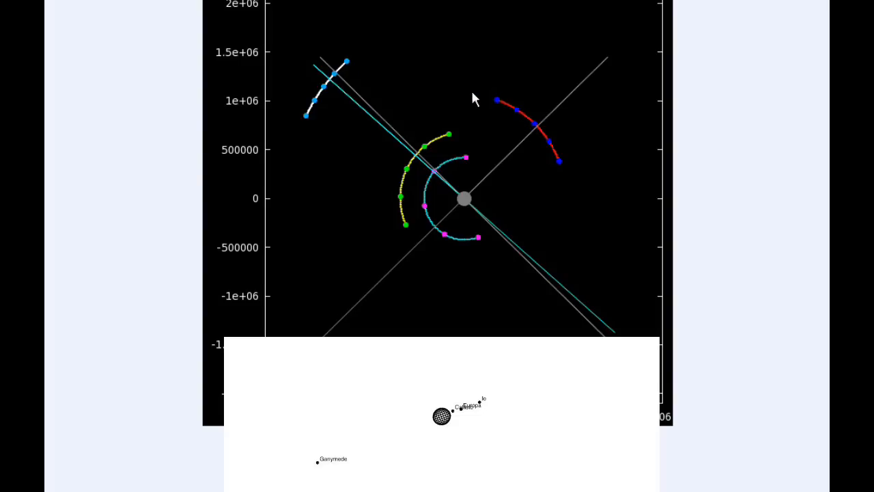
pyautogui.moveTo(327, 93)
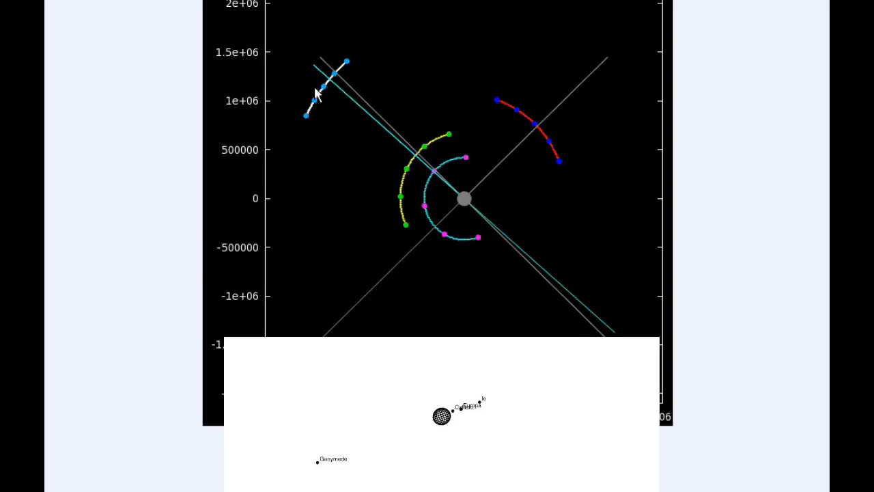
pyautogui.moveTo(306, 131)
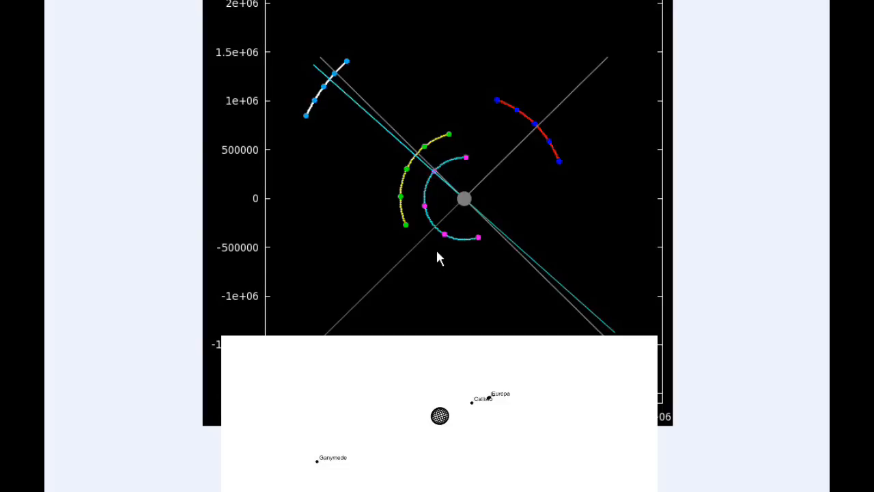
pyautogui.moveTo(437, 232)
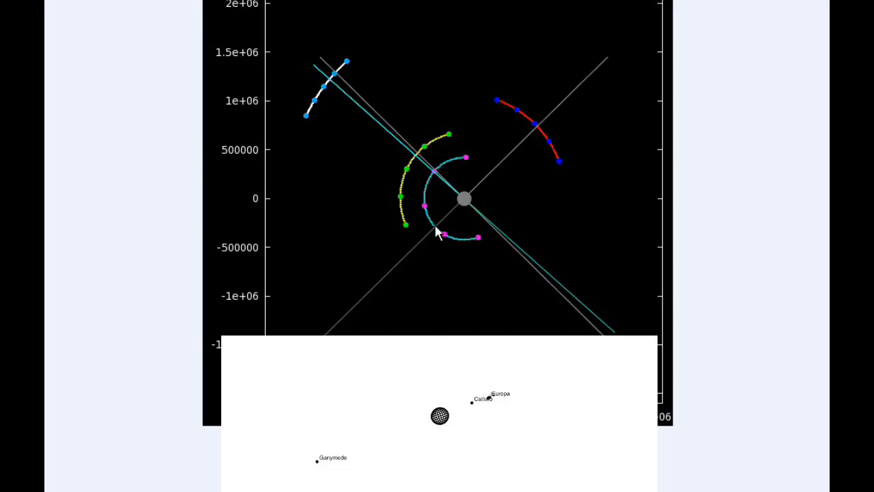
pyautogui.moveTo(445, 243)
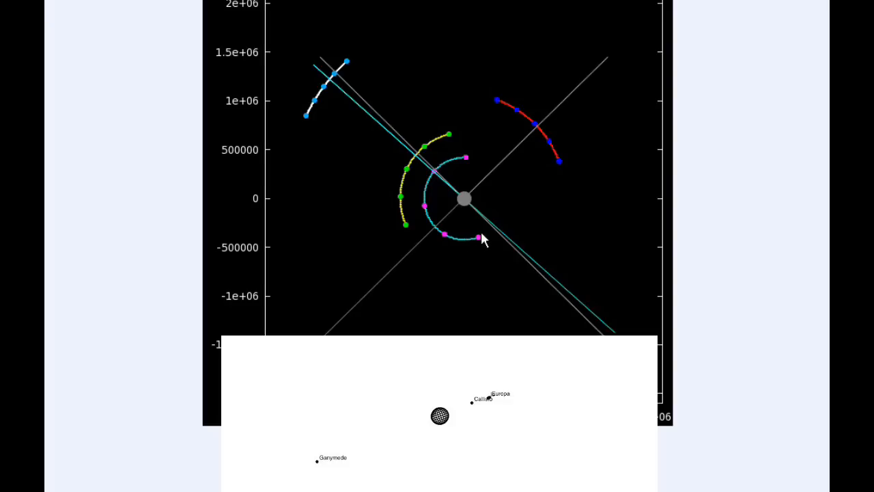
pyautogui.moveTo(464, 243)
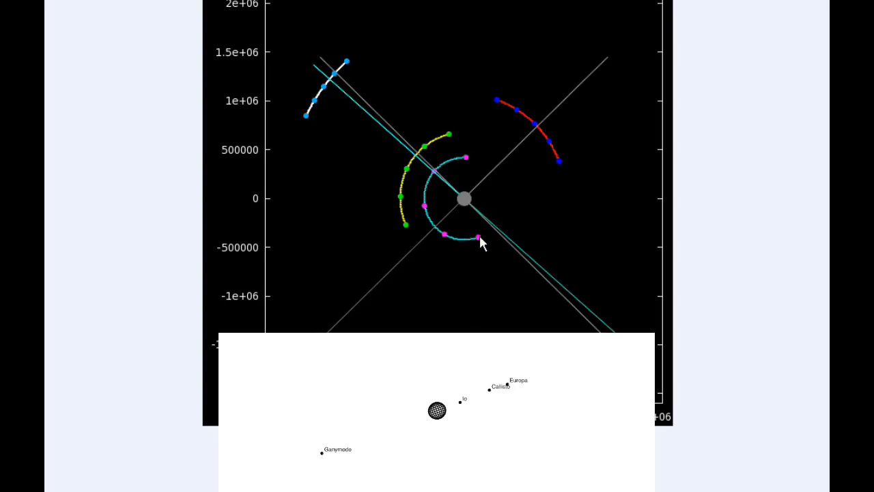
pyautogui.moveTo(491, 238)
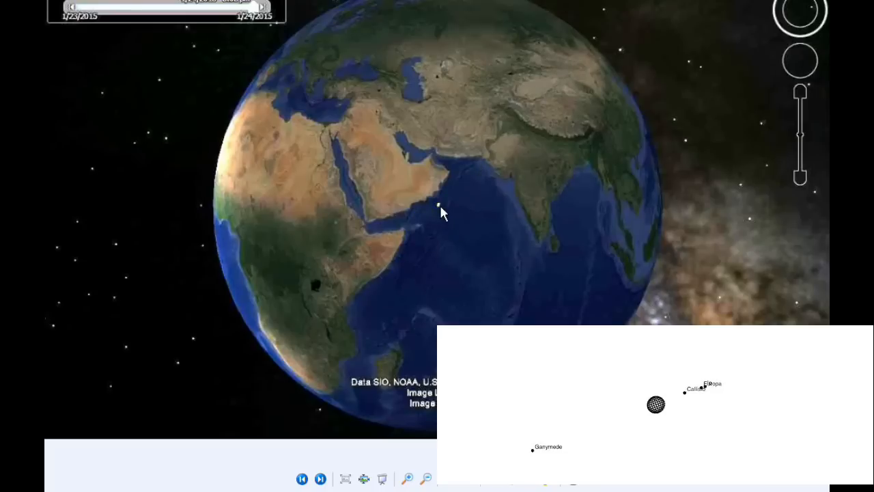
pyautogui.moveTo(442, 212)
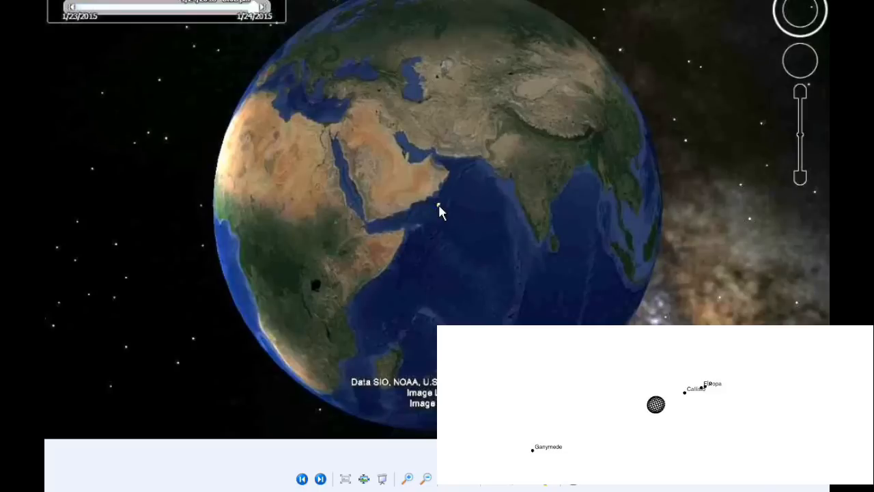
pyautogui.moveTo(572, 79)
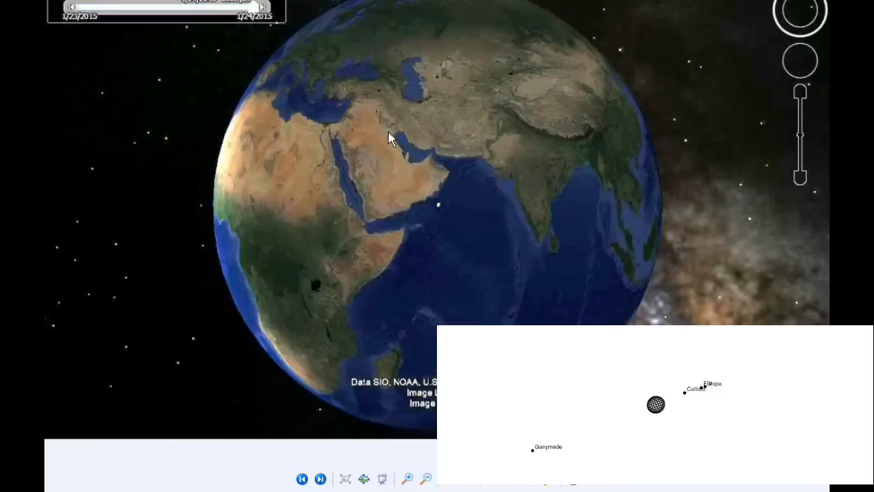
pyautogui.moveTo(372, 15)
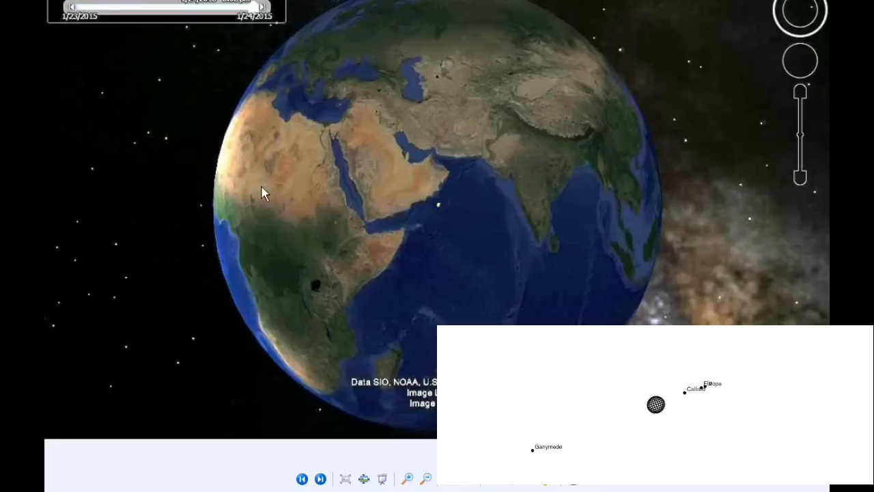
pyautogui.moveTo(439, 239)
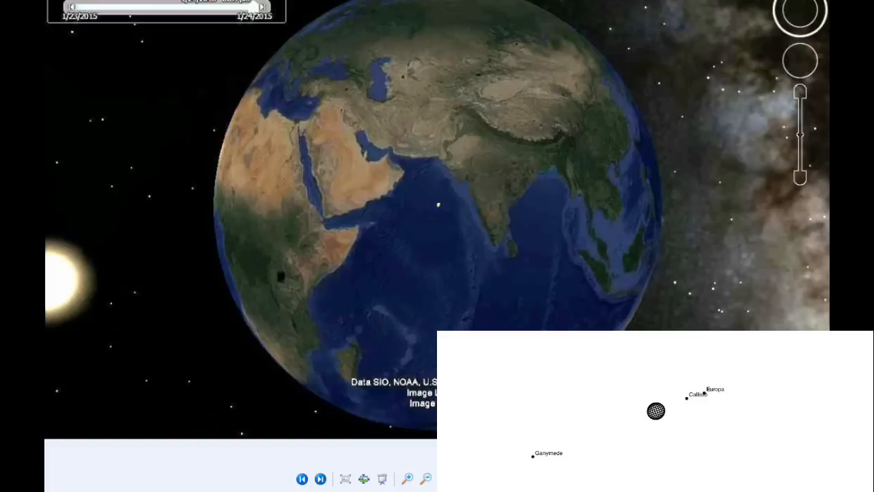
pyautogui.moveTo(374, 114)
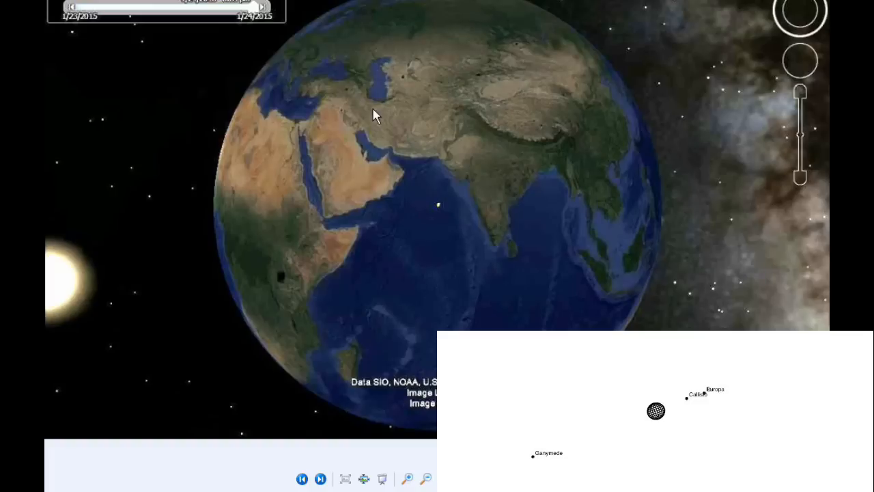
pyautogui.moveTo(438, 214)
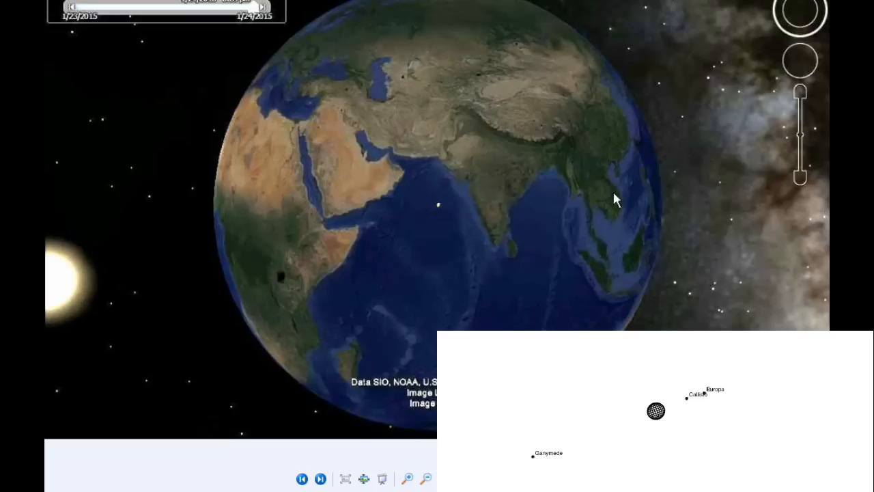
pyautogui.moveTo(304, 82)
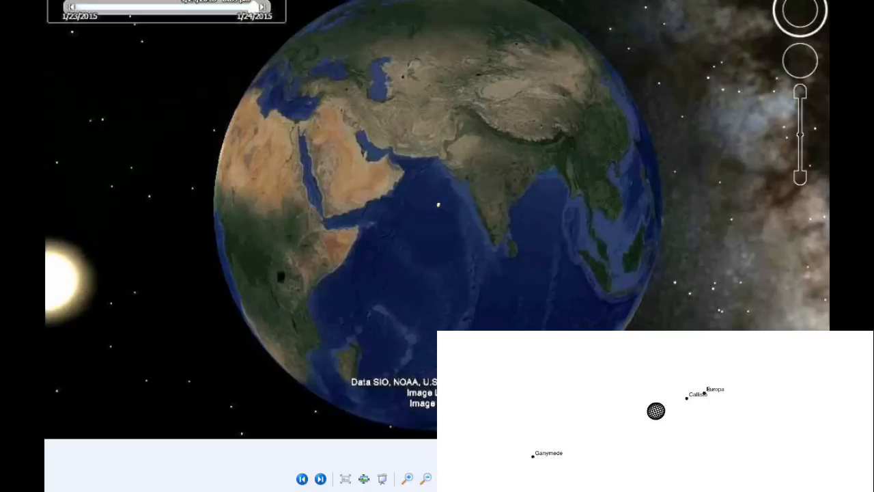
pyautogui.moveTo(407, 56)
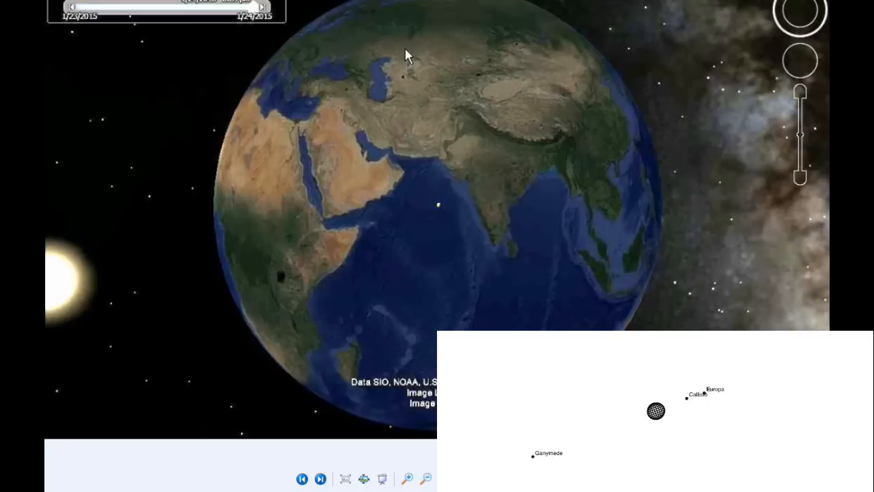
pyautogui.moveTo(336, 481)
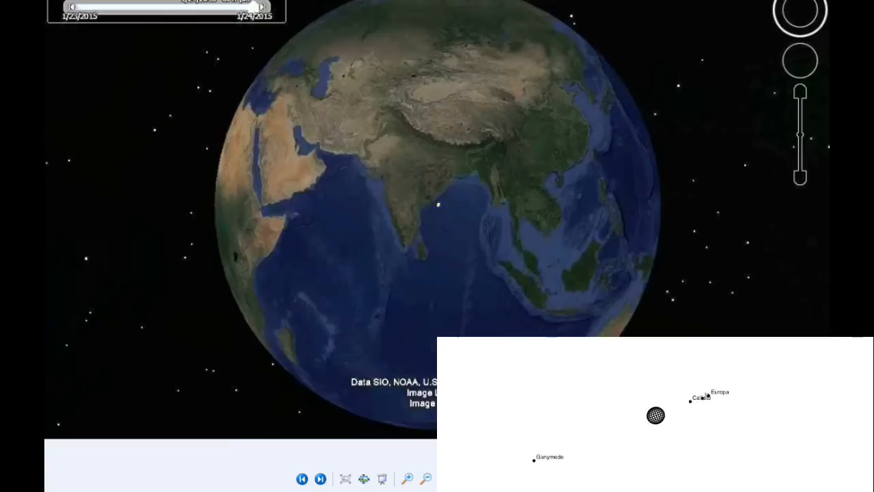
pyautogui.moveTo(444, 213)
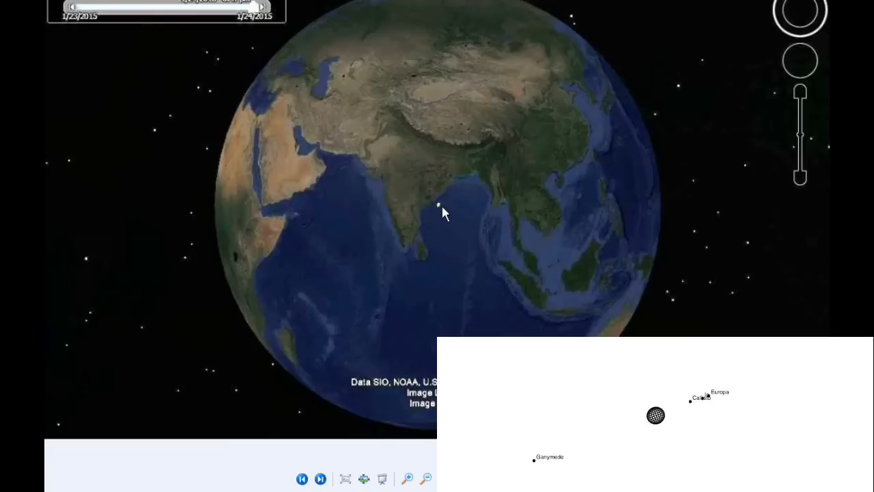
pyautogui.moveTo(497, 162)
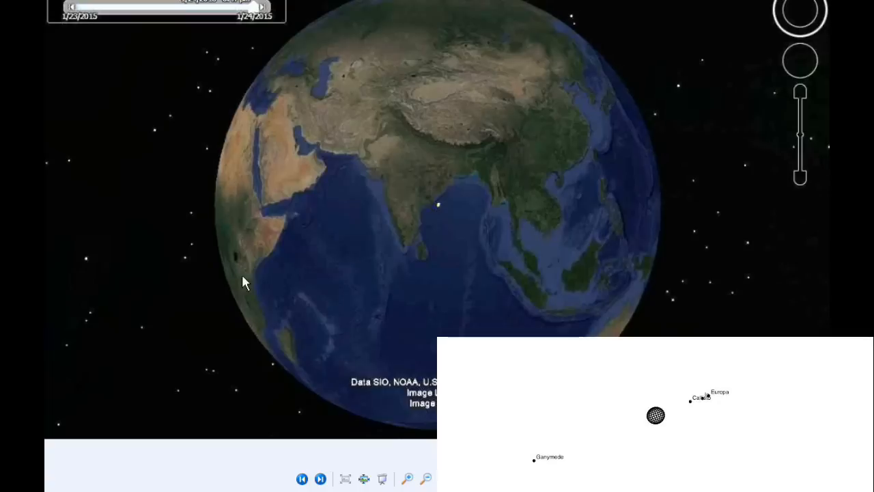
pyautogui.moveTo(352, 4)
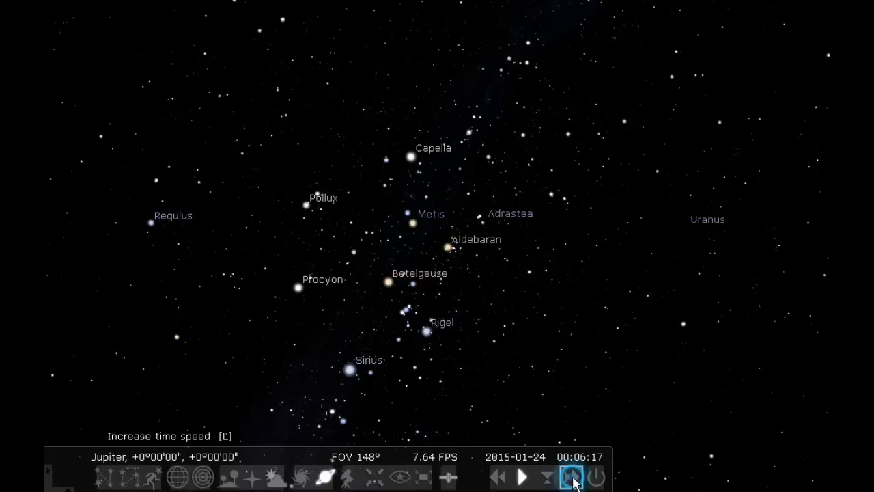
# - Fast-forward Stellarium's Jupiter sky to 2015-01-25, bringing Saturn, Antares and Ganymede into view, then restore normal time
pyautogui.click(572, 478)
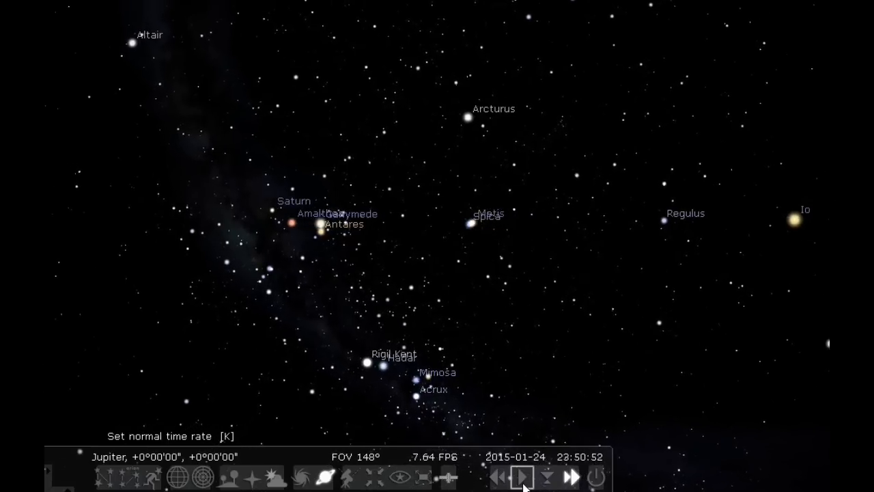
pyautogui.click(522, 477)
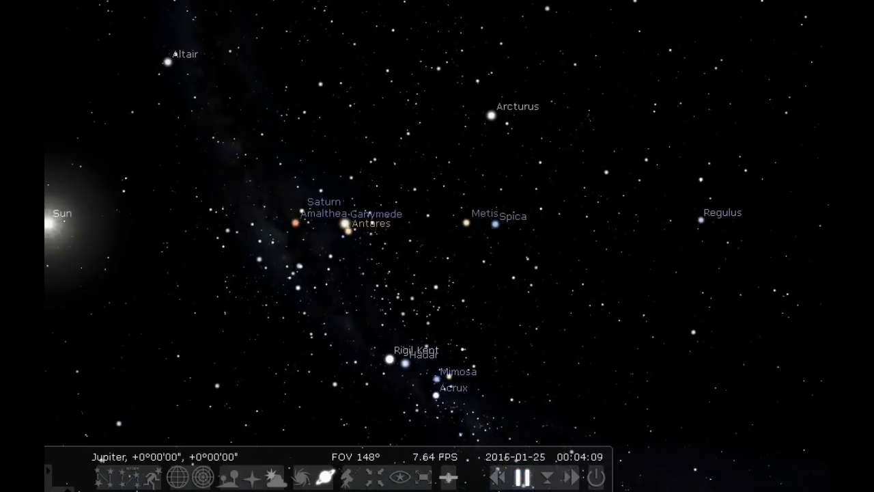